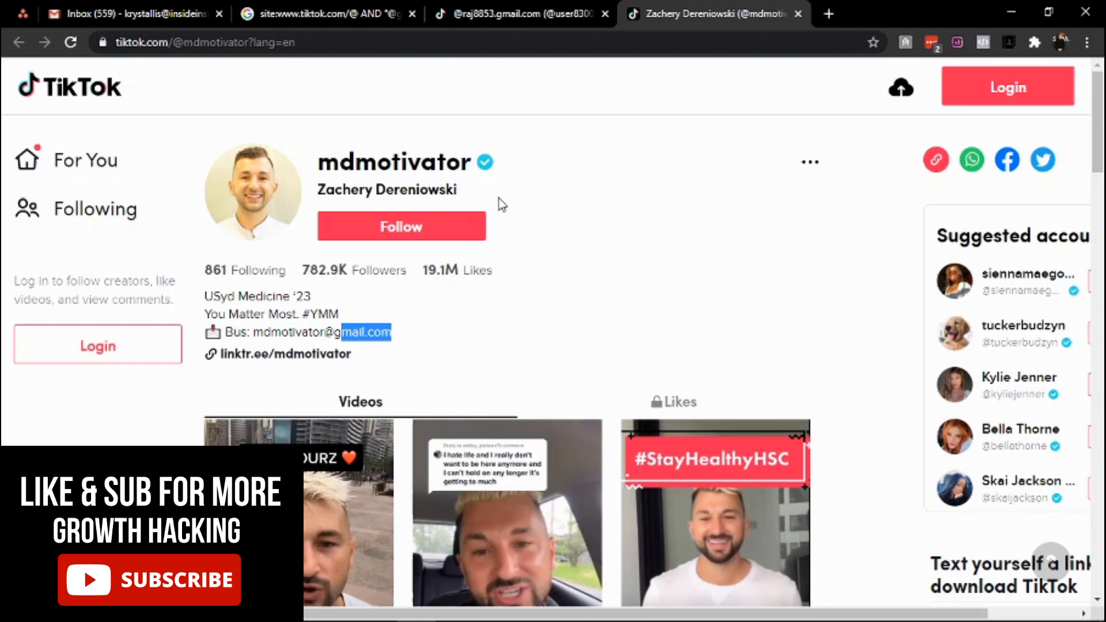
mouse_move(485, 318)
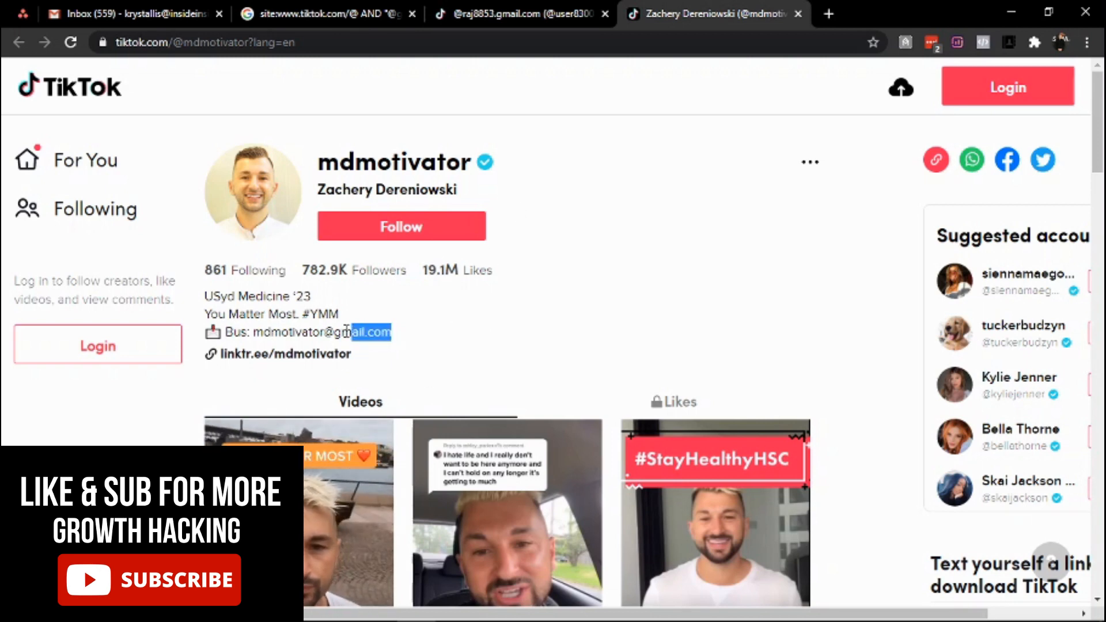
Return to the Google results, then launch ScrapeBox from Windows search
left_click(318, 14)
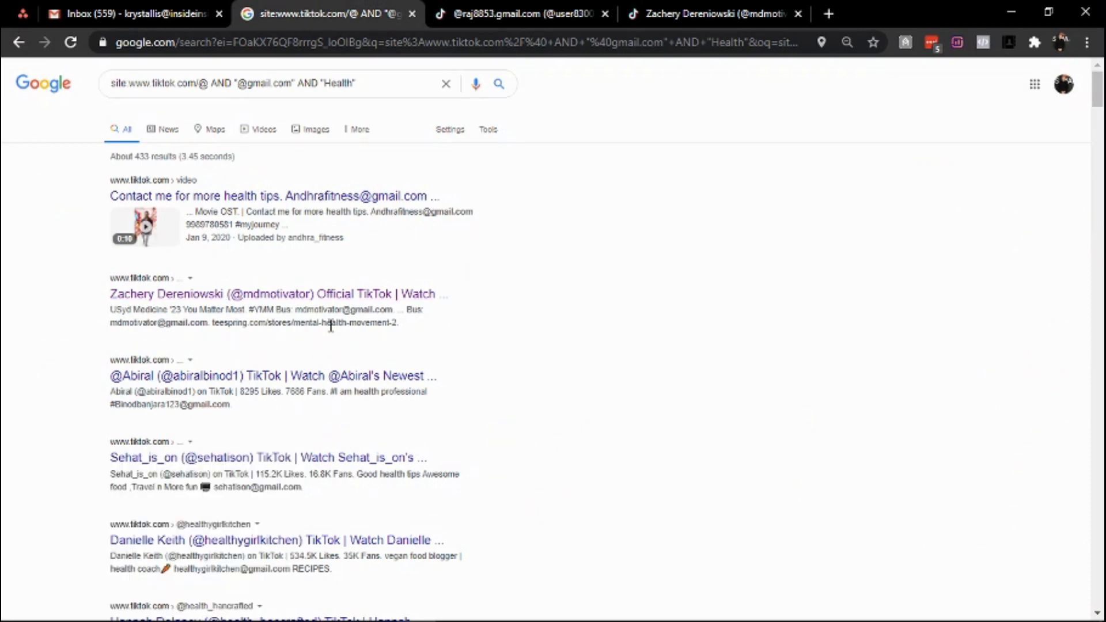
mouse_move(366, 298)
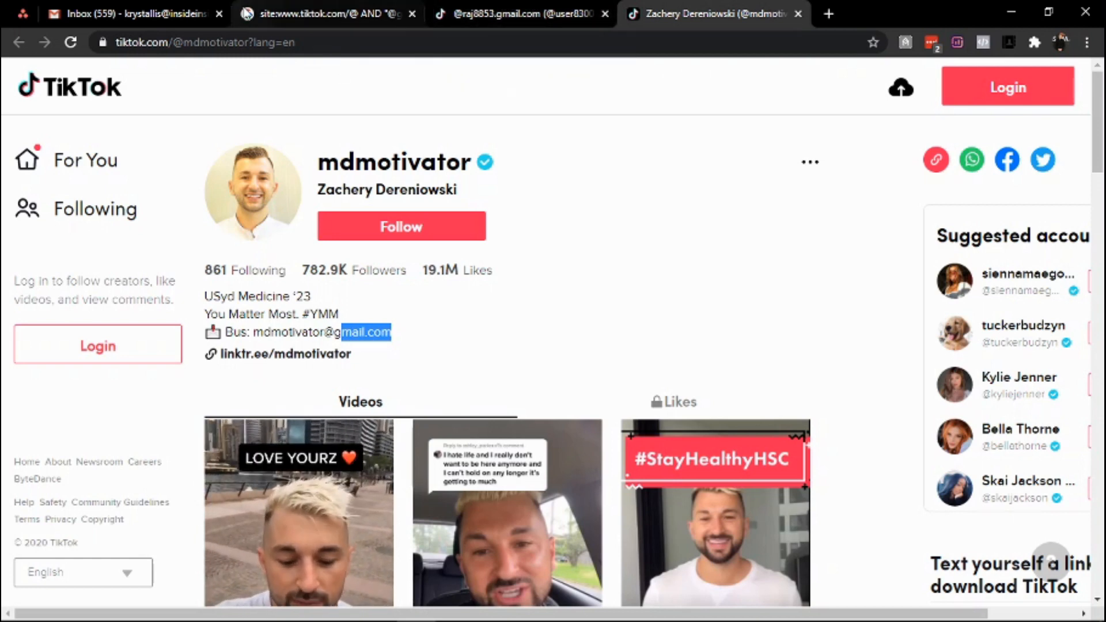
left_click(204, 43)
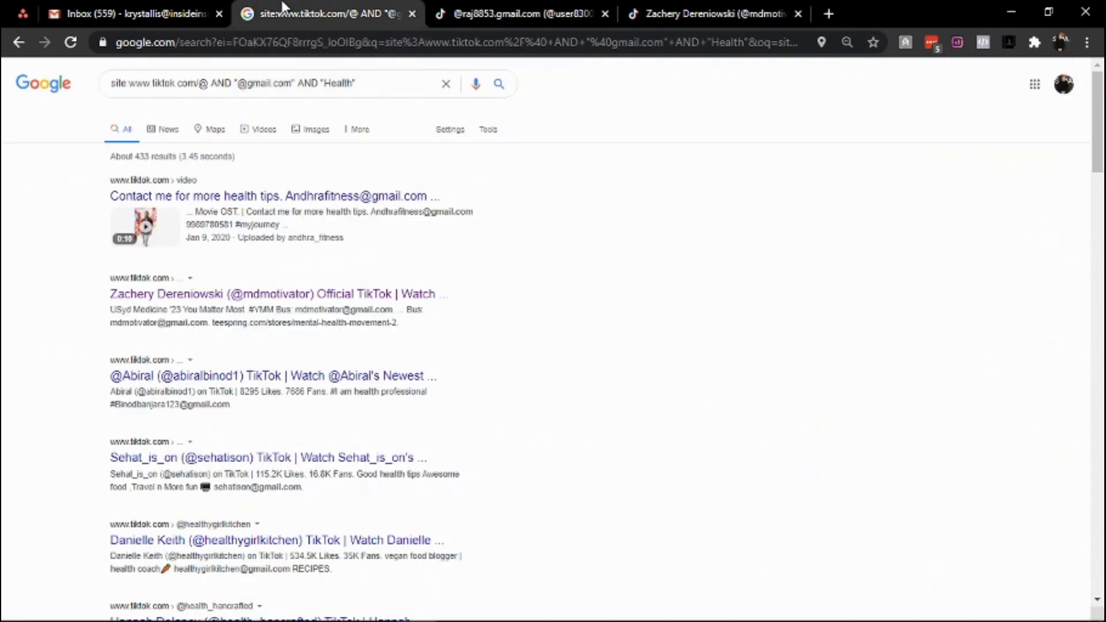
mouse_move(600, 500)
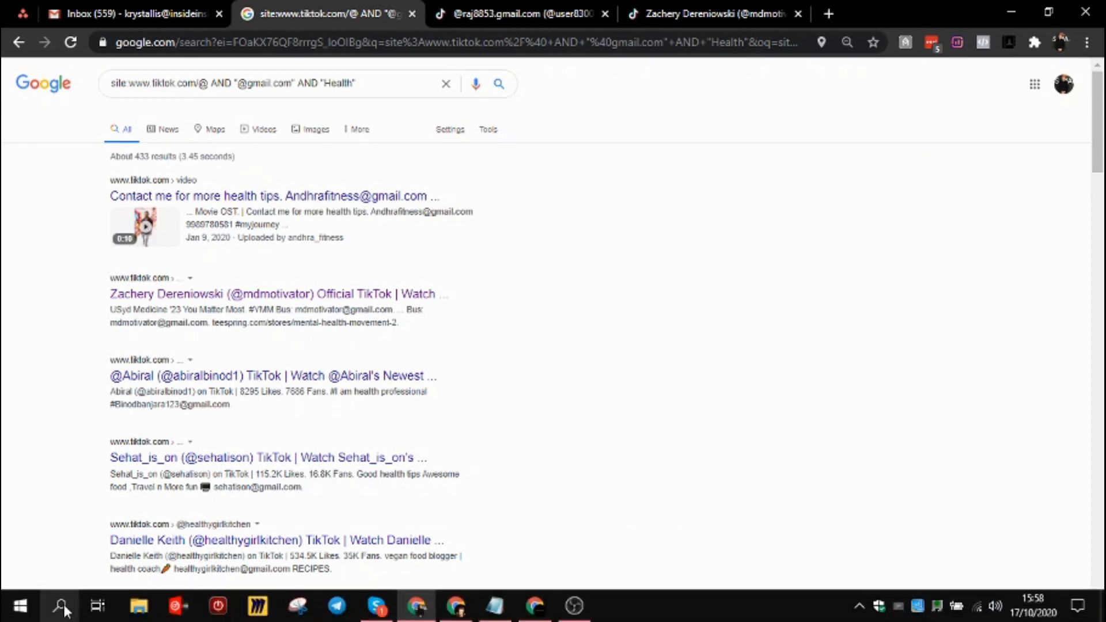
type("scrapebx")
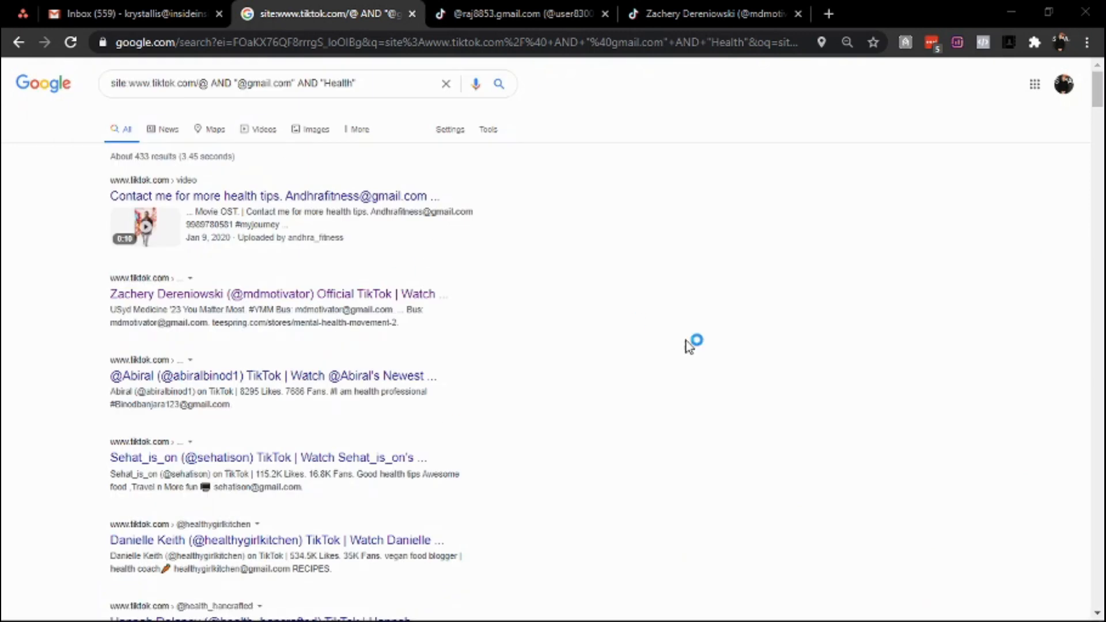
mouse_move(282, 126)
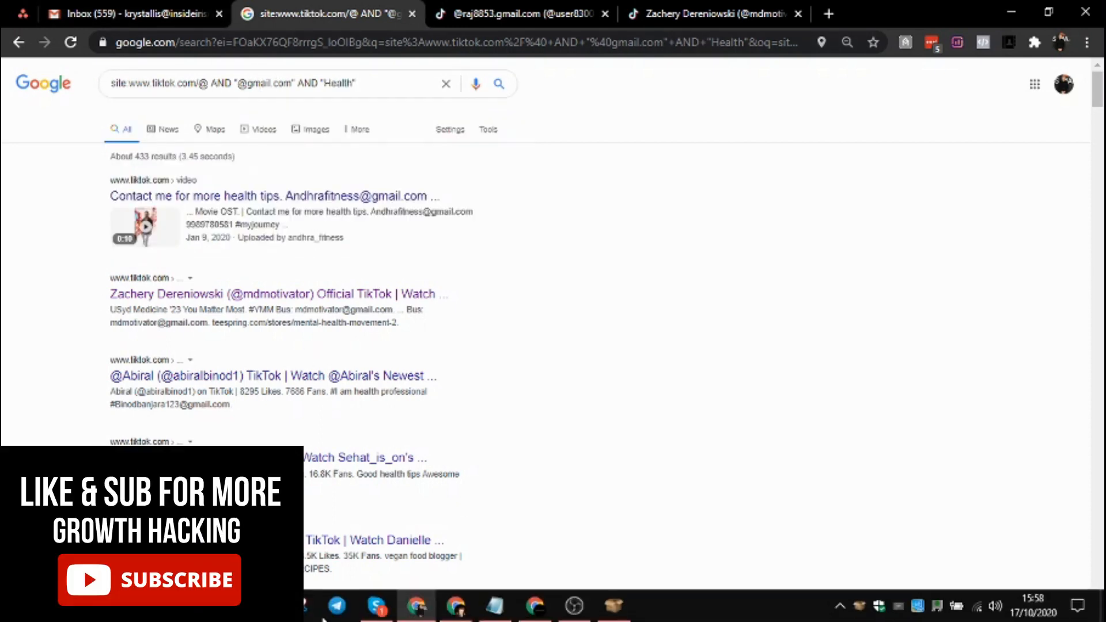
double_click(299, 83)
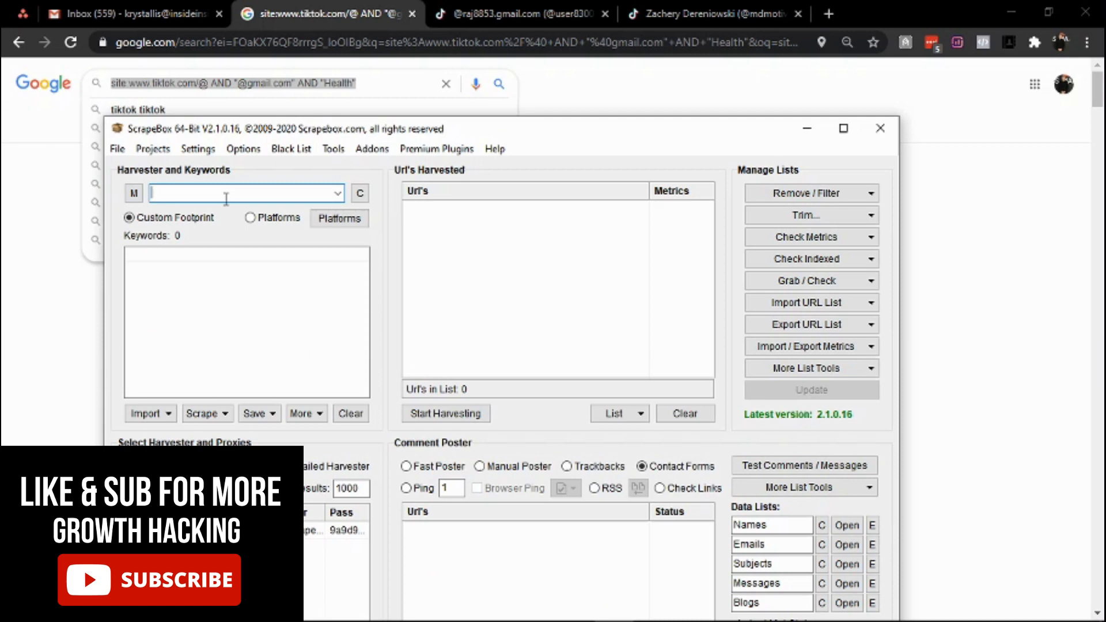
type("site:www.tiktok.com/@ AND \"@gmail.com\" AND \"Health\"")
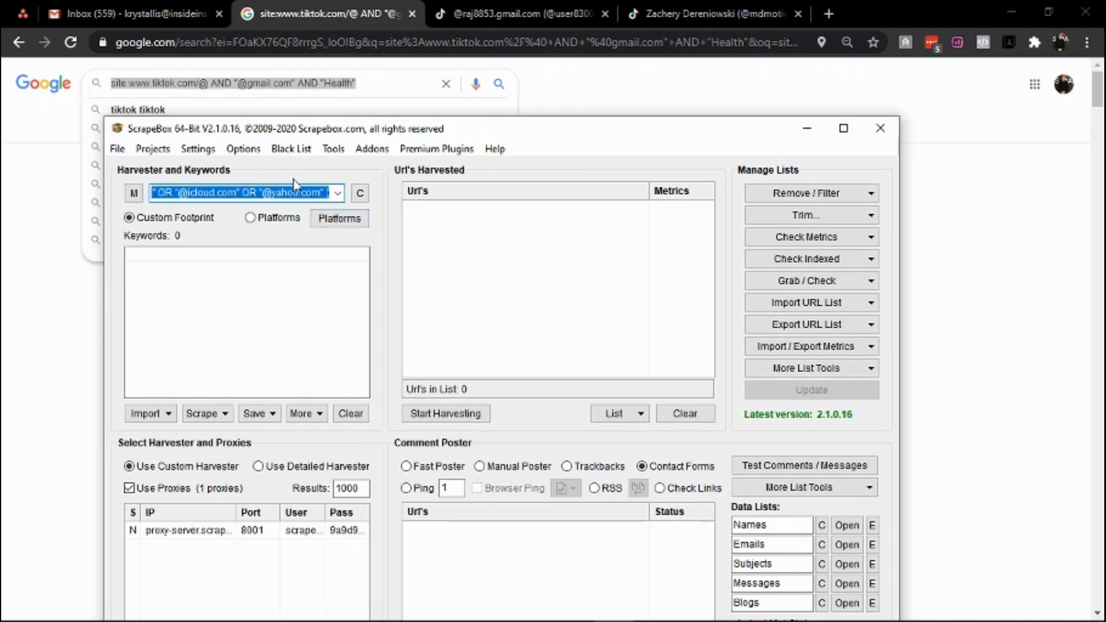
left_click(338, 193)
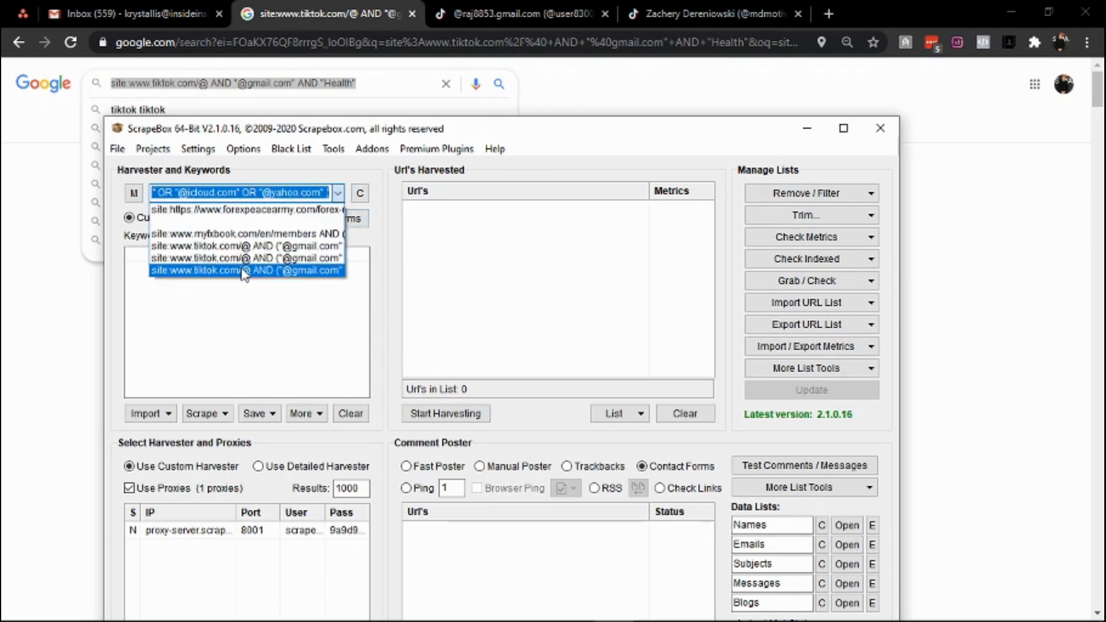
left_click(247, 270)
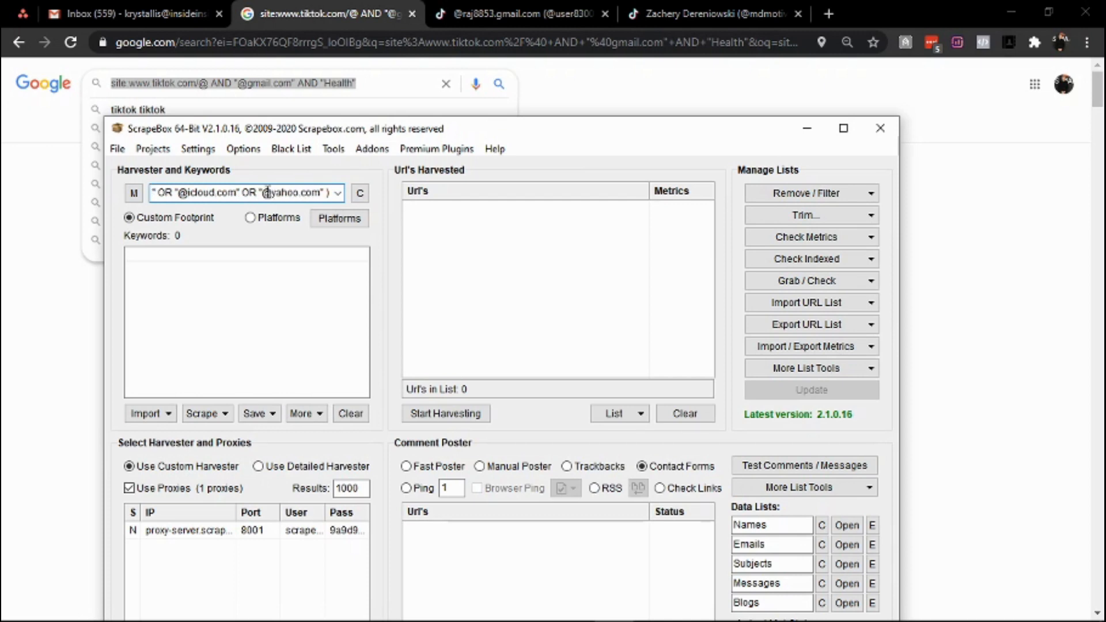
mouse_move(296, 213)
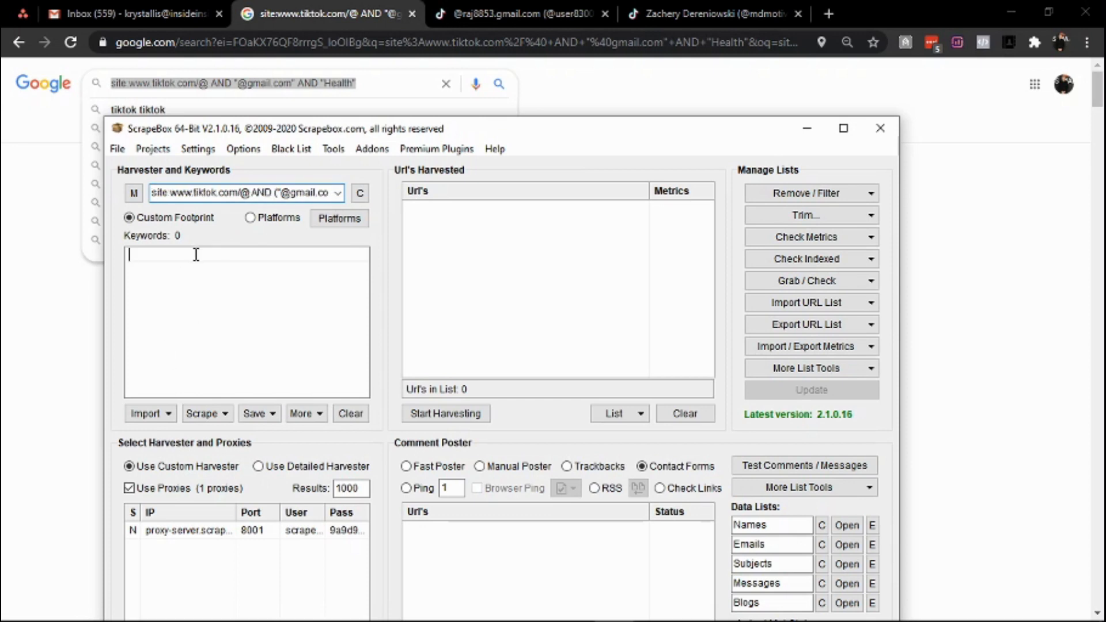
Fill the keyword list with "Health", "Yoga", fitness, "Work out", "Gym" and "Muscle"
type("1")
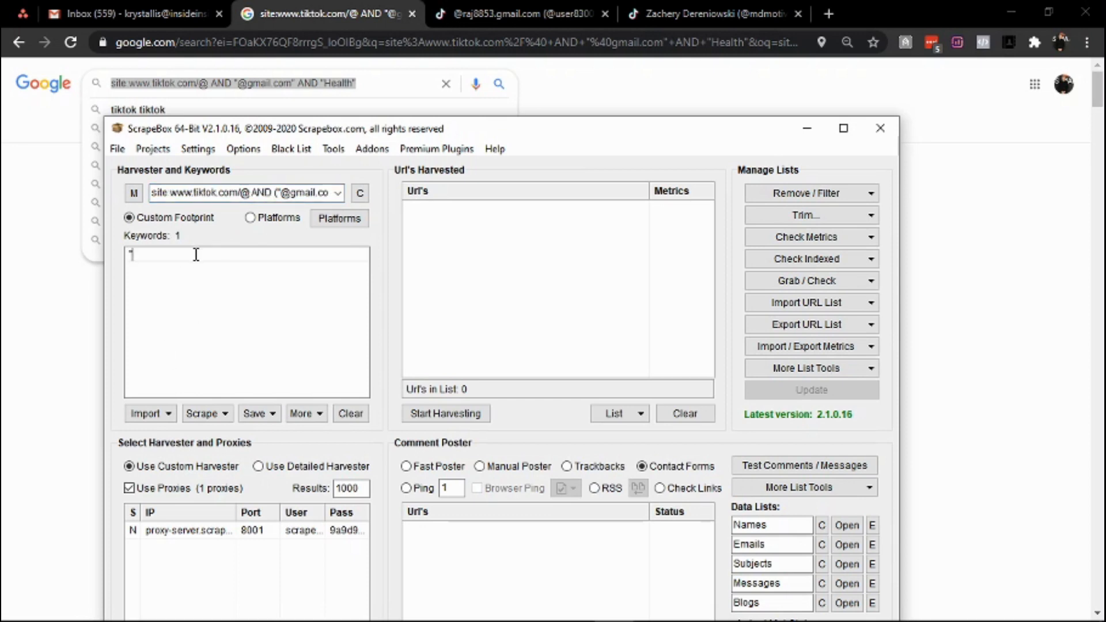
type("\"HEalth")
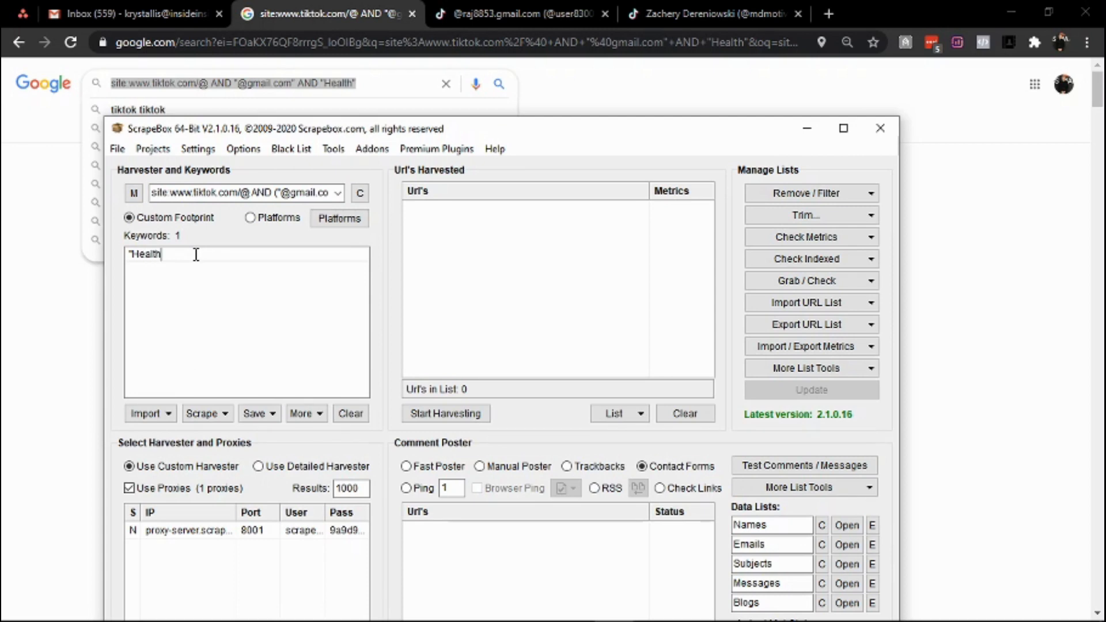
type("\"Yoga")
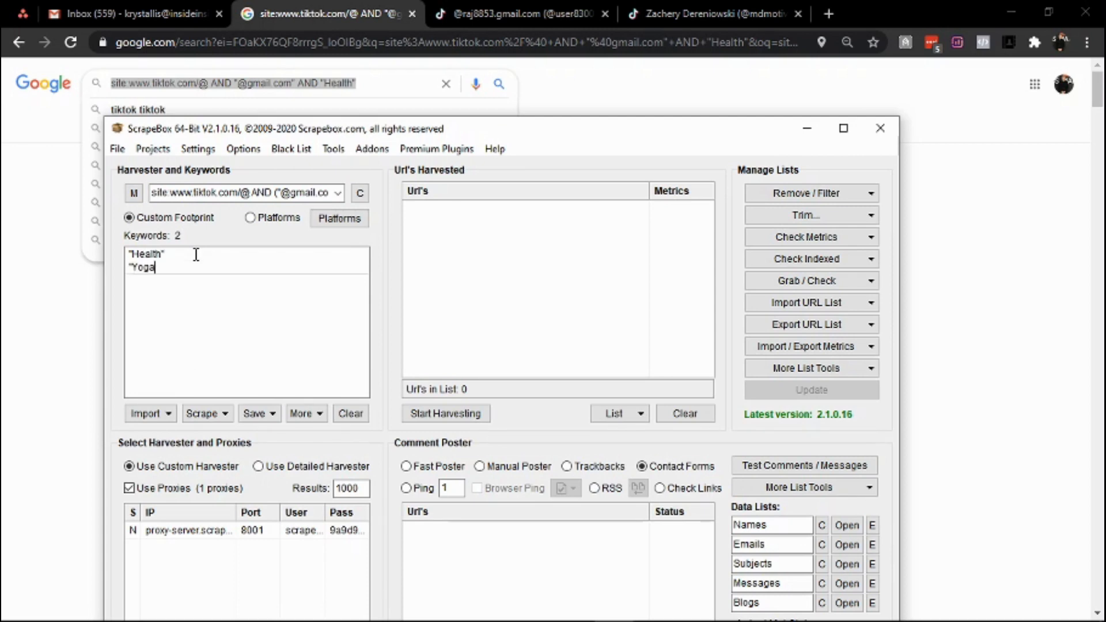
type("fitnes")
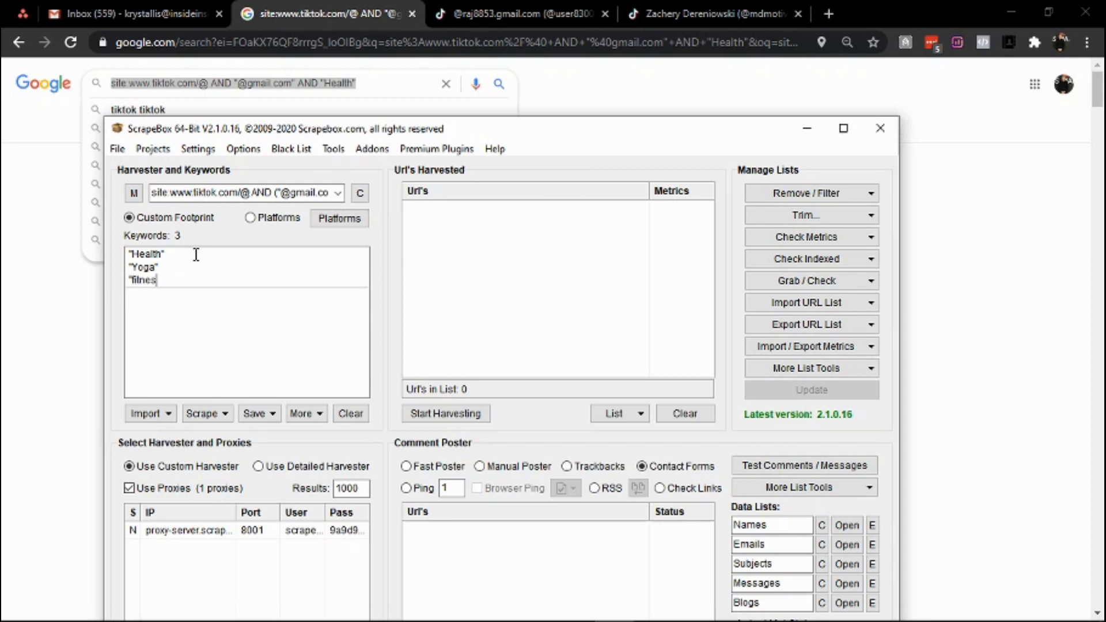
type("\"Work")
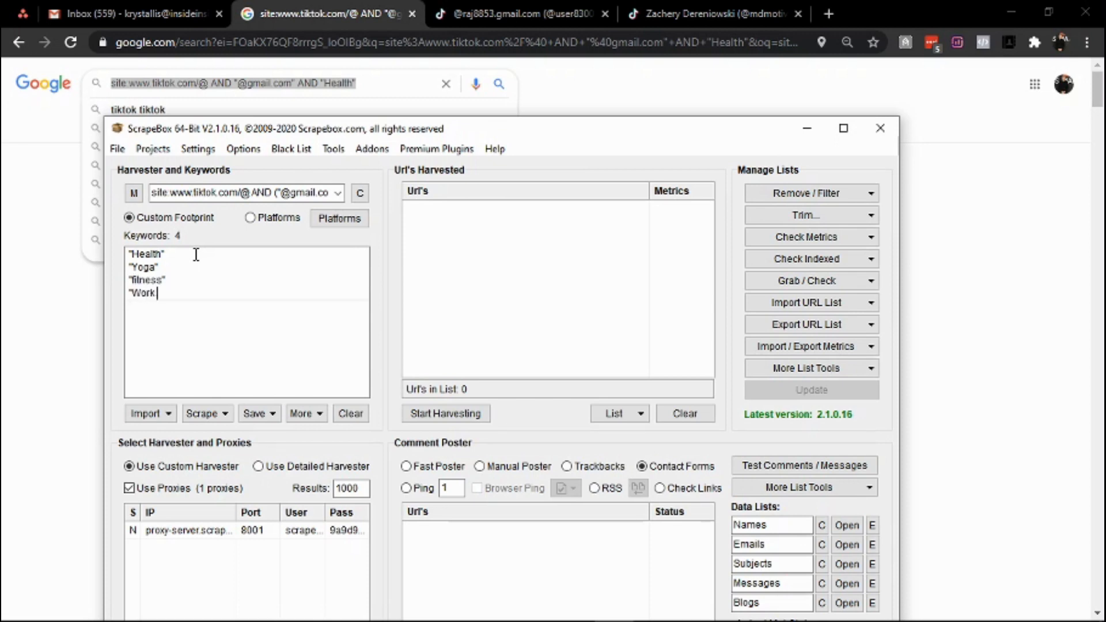
type("out\"")
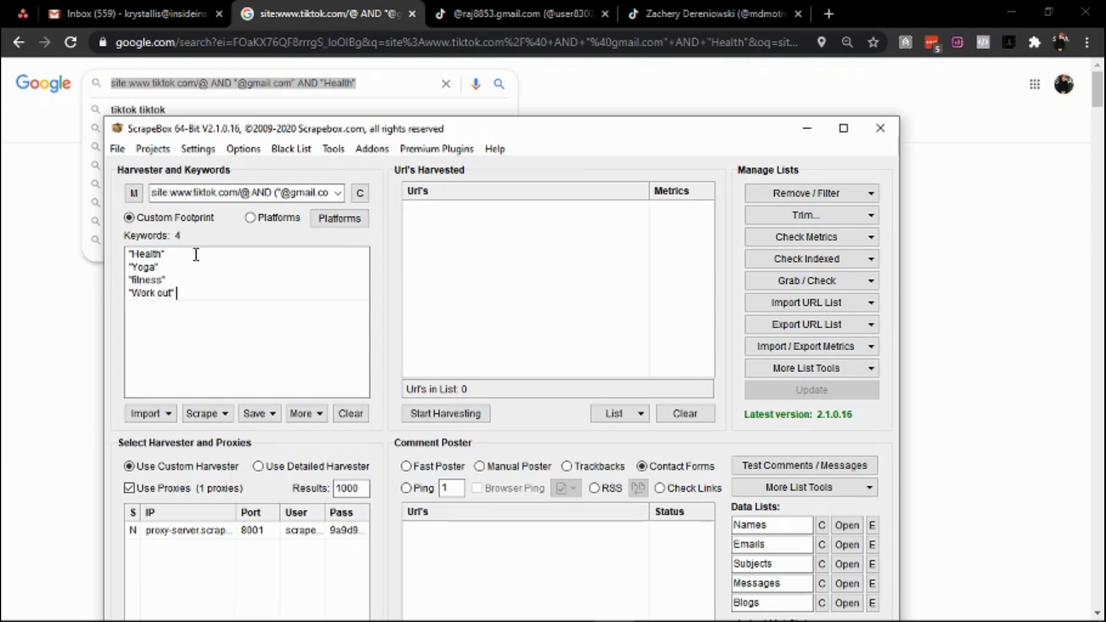
type("\"Gym\"")
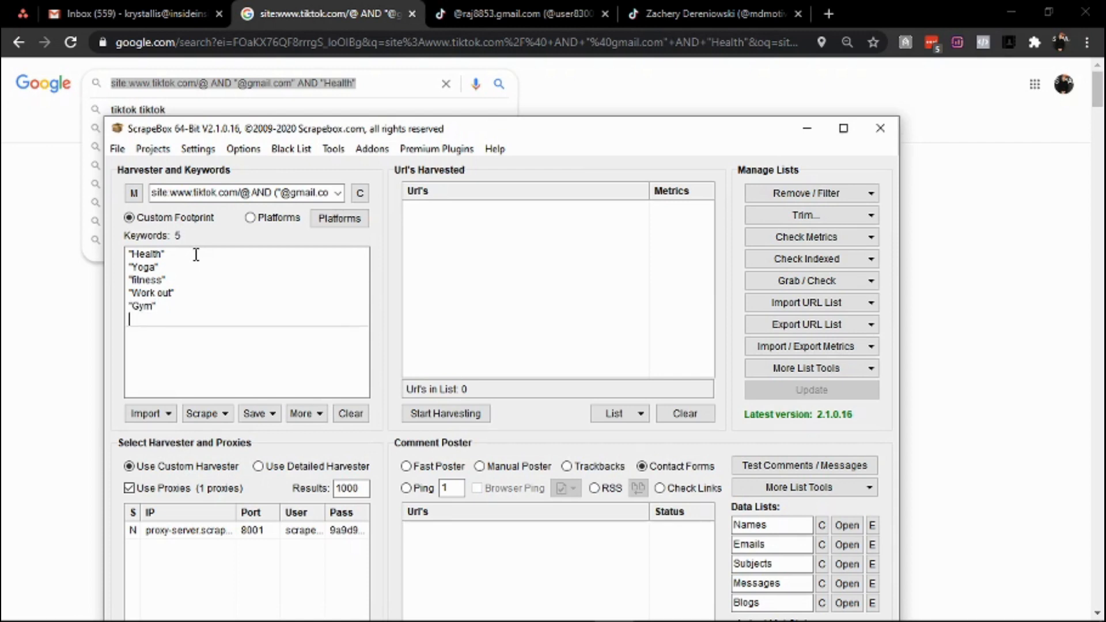
type("\"Muscle\"")
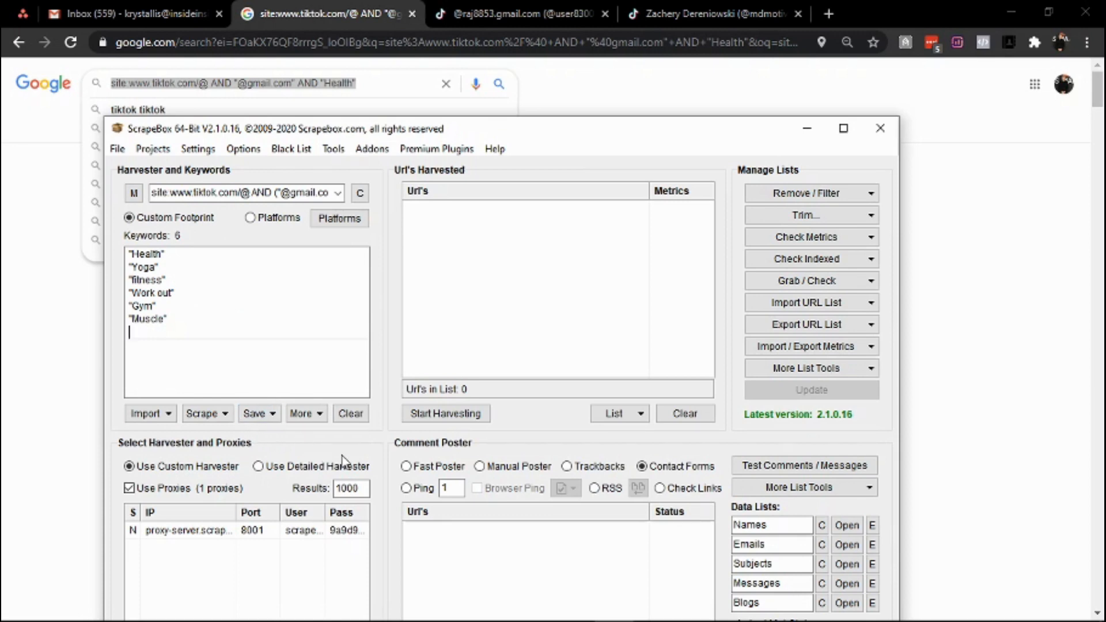
mouse_move(445, 414)
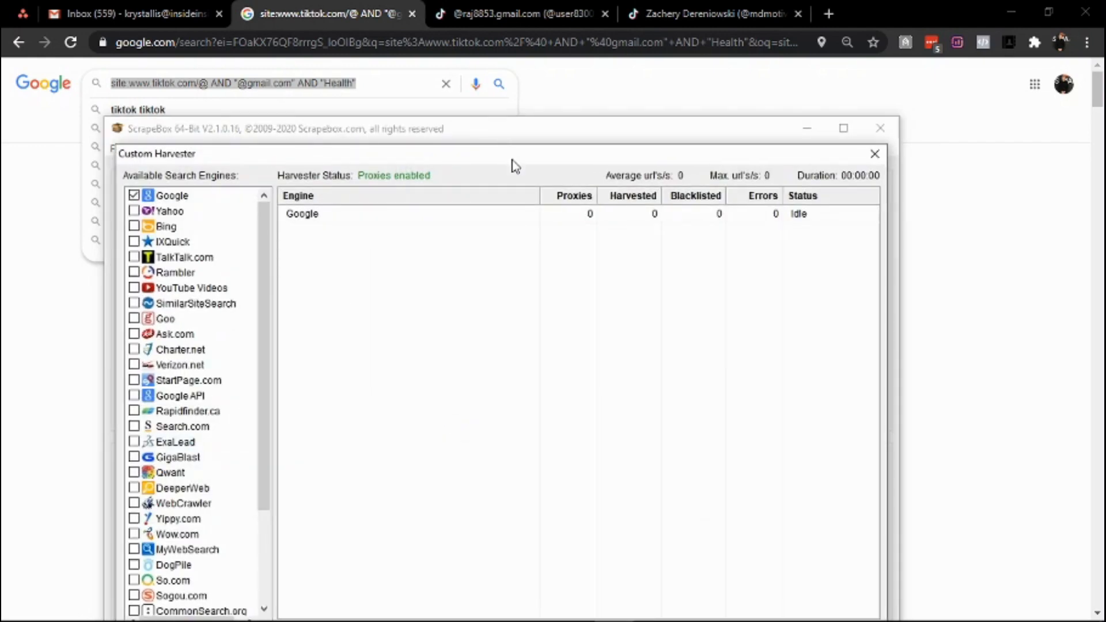
Run the Google harvest for the six keywords, collecting 442 TikTok URLs
left_click(390, 503)
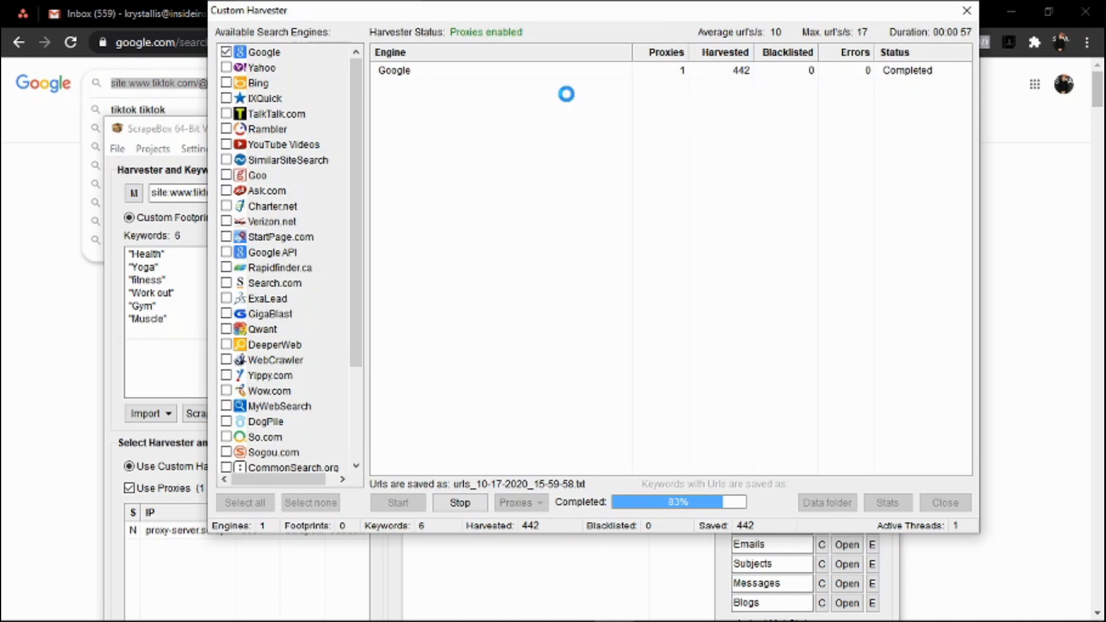
mouse_move(5, 259)
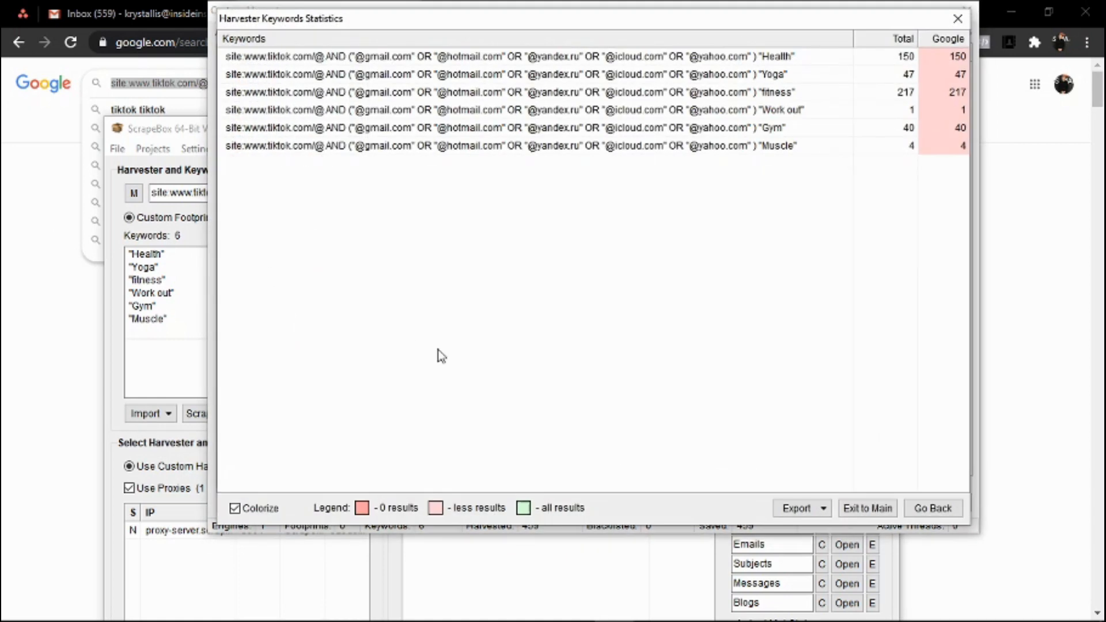
Leave the keyword statistics and harvester, returning to the main window
left_click(931, 509)
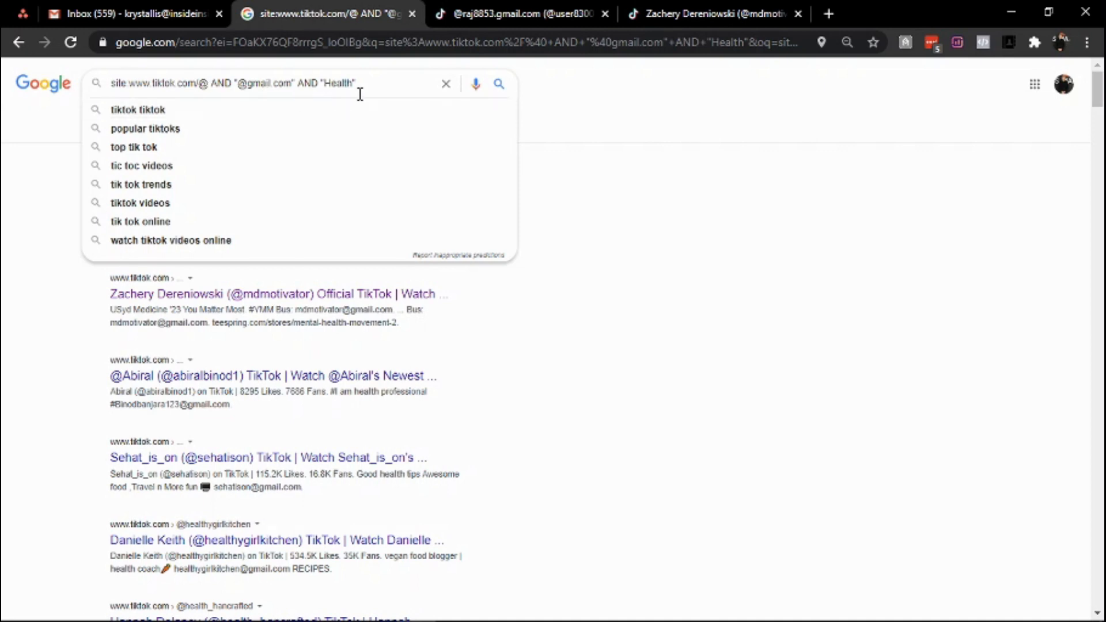
double_click(341, 83)
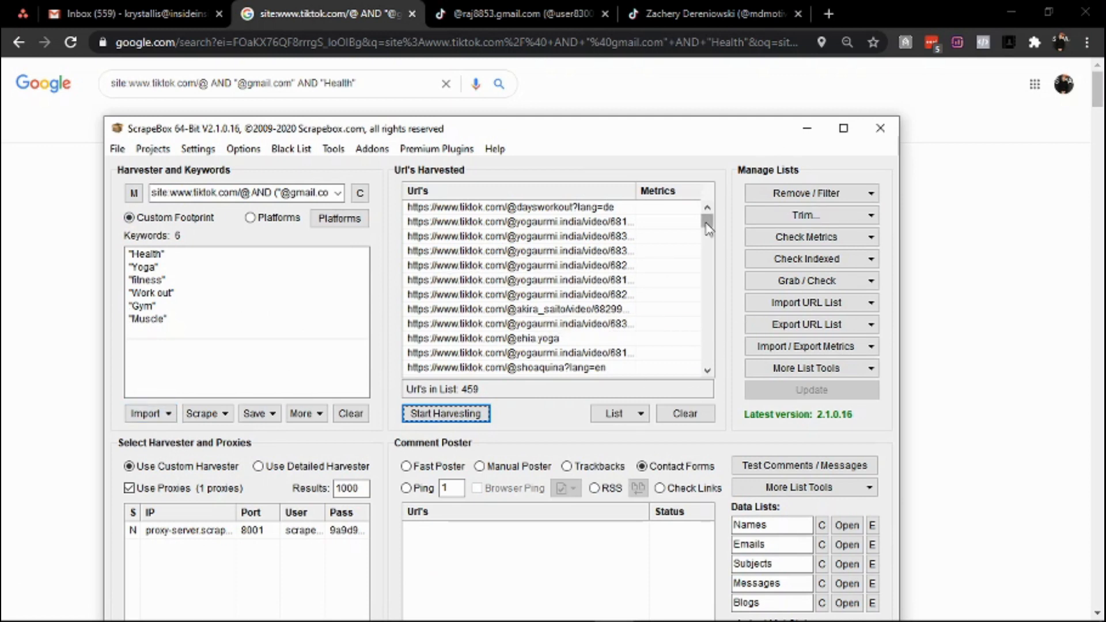
mouse_move(812, 193)
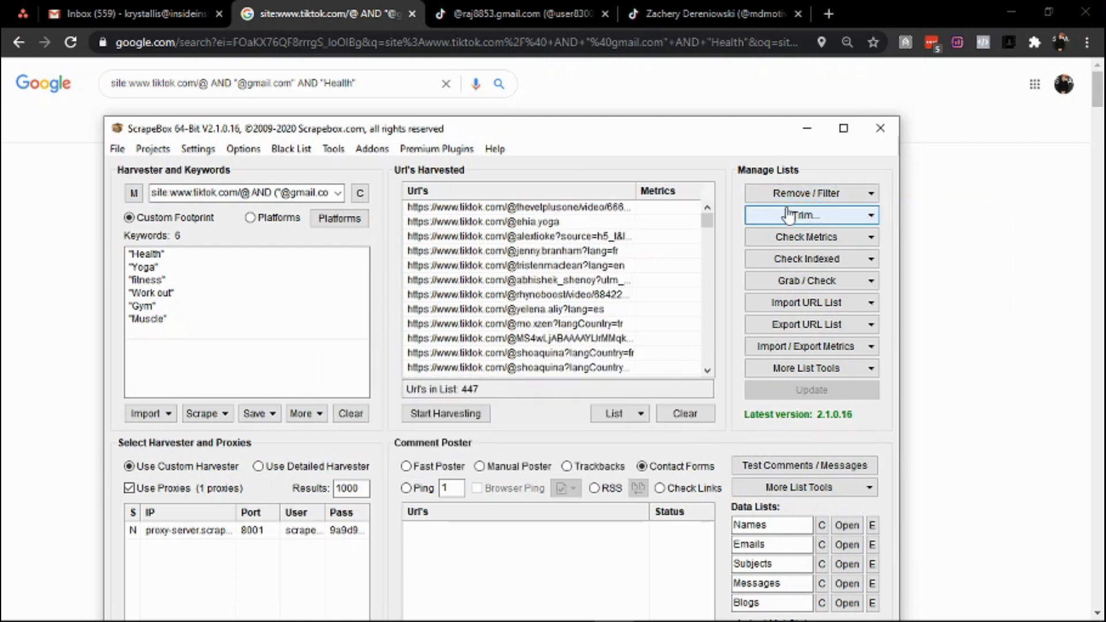
mouse_move(462, 404)
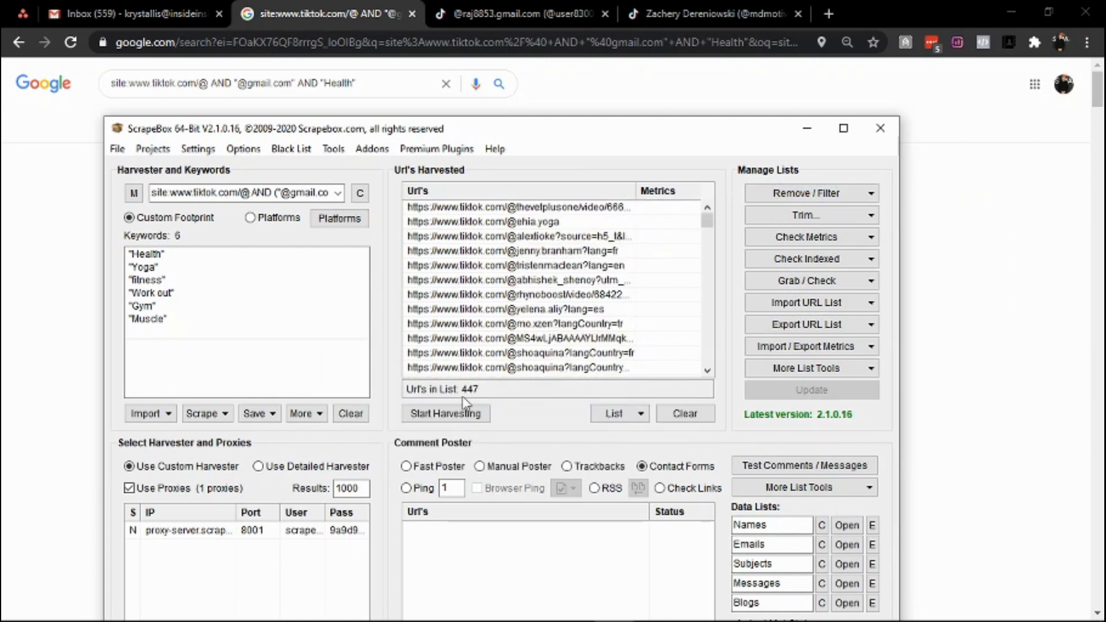
Start Grab emails by Crawling Sites on the 447 harvested TikTok URLs
left_click(811, 281)
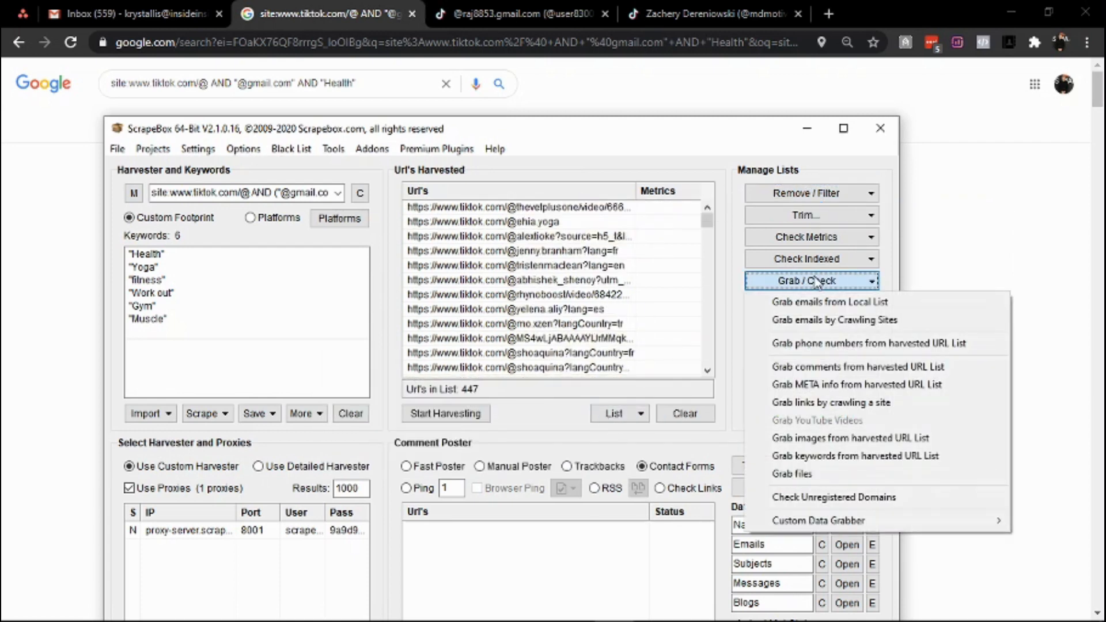
mouse_move(834, 319)
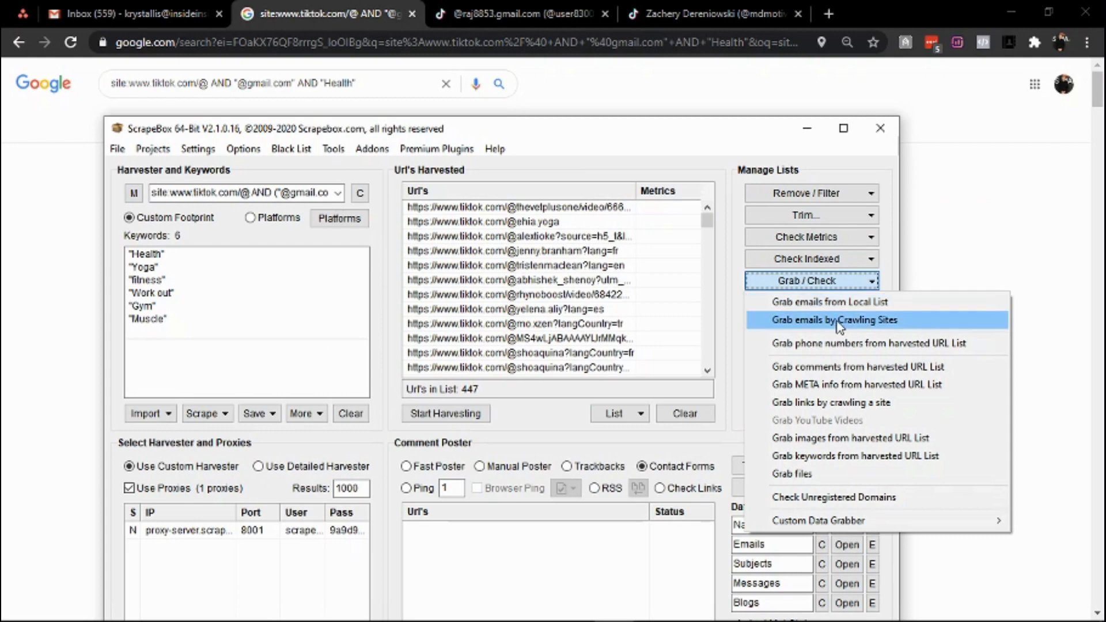
left_click(833, 319)
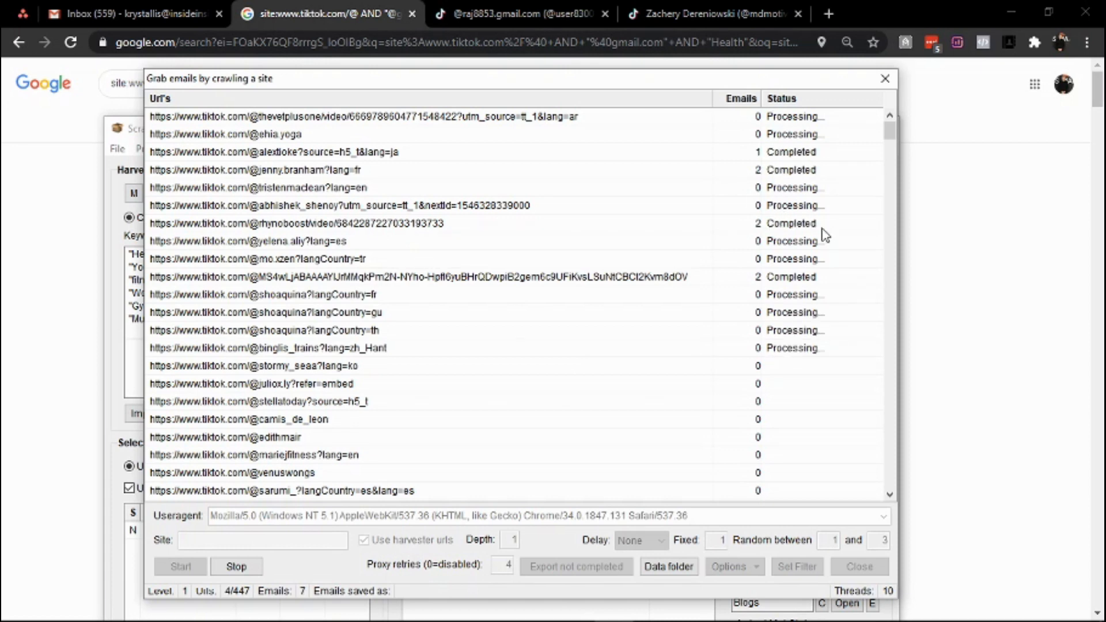
mouse_move(790, 158)
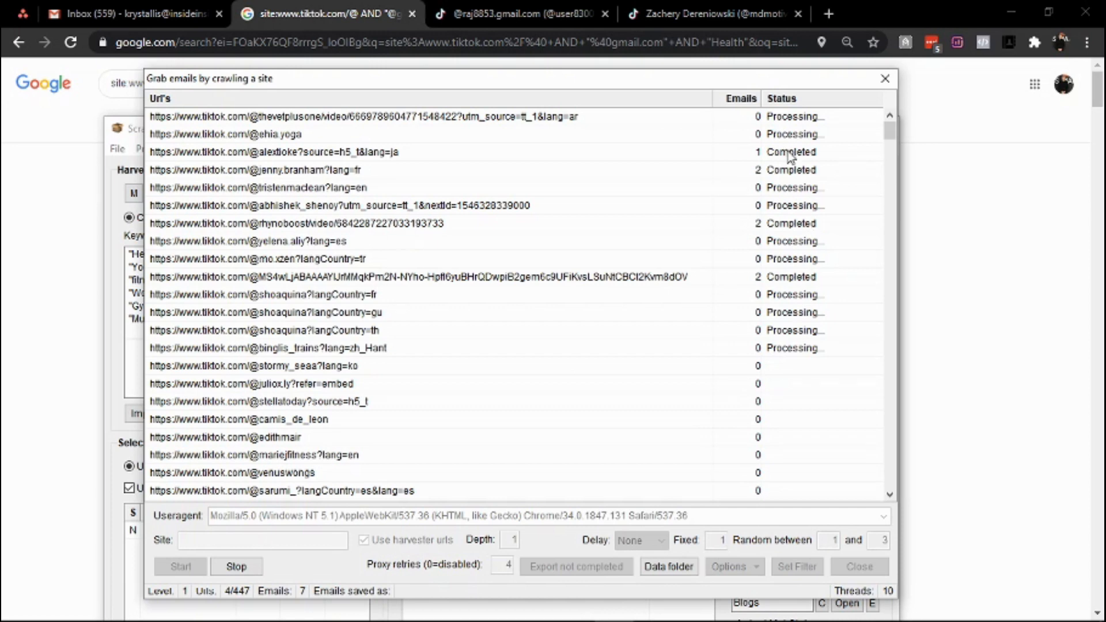